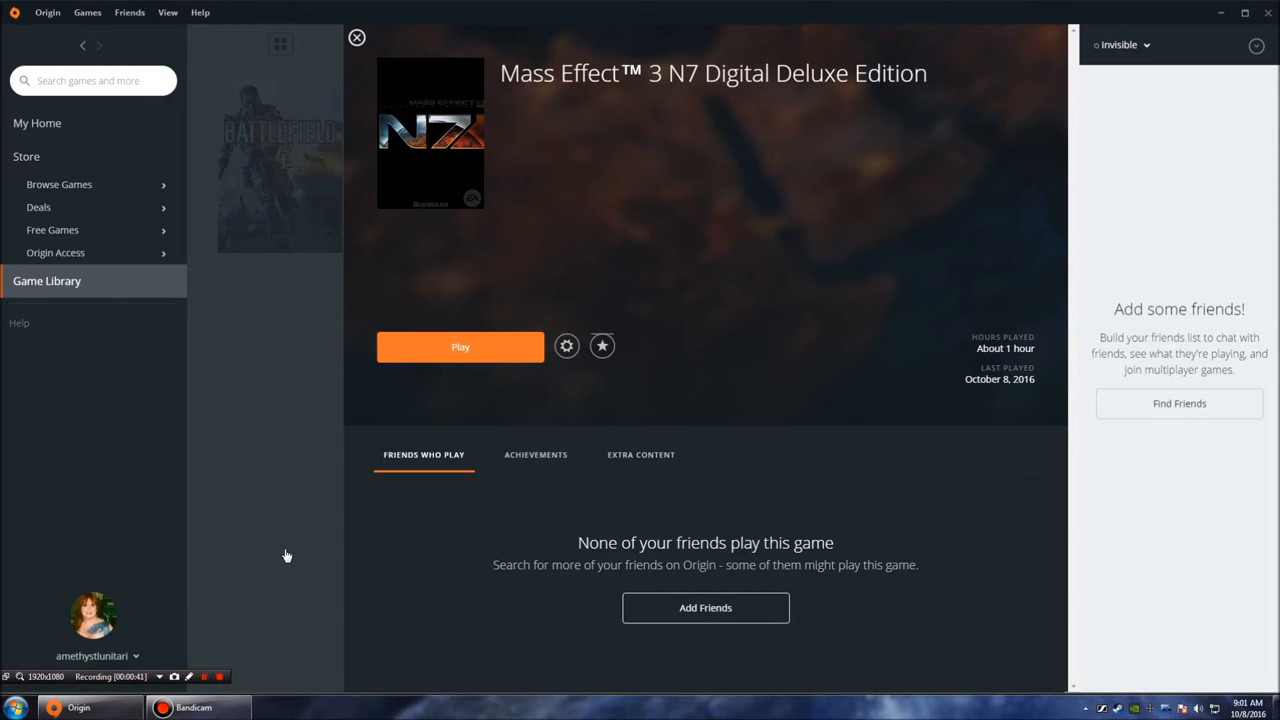
{"action": "mouse_move", "coordinate": [449, 331]}
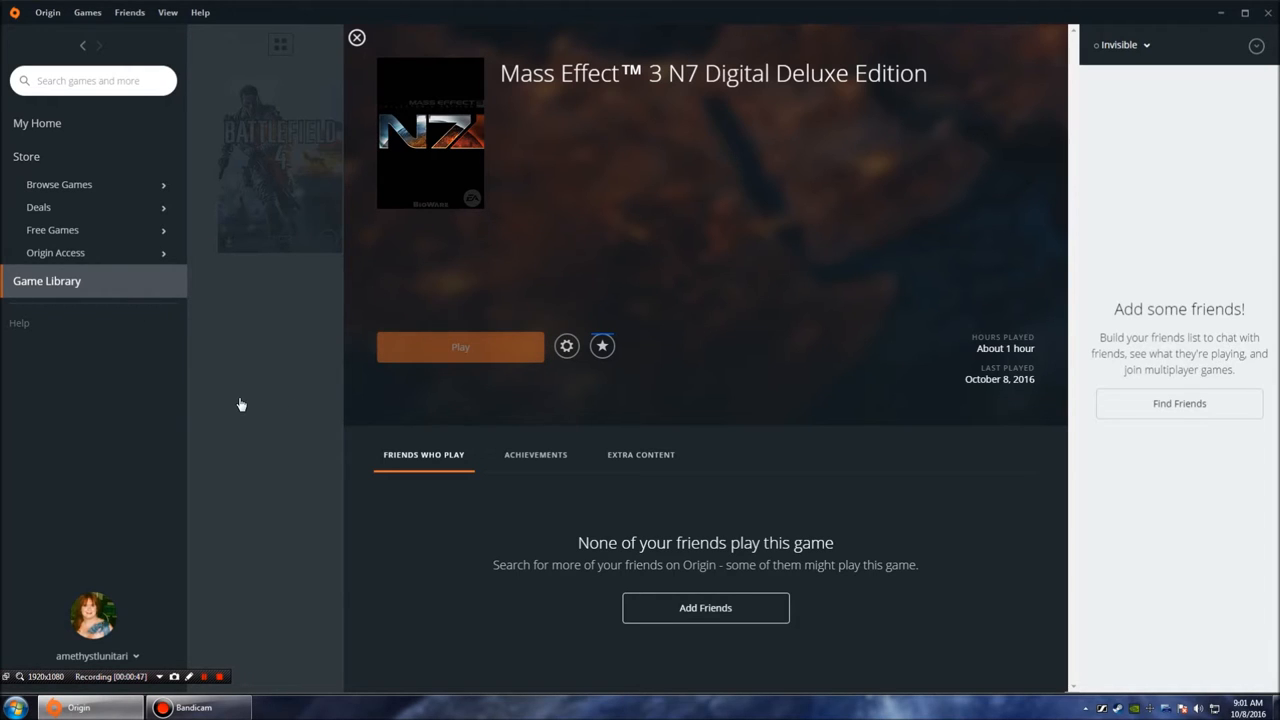
Step: Launch Mass Effect 3 N7 Digital Deluxe Edition from its library page until it crashes
{"action": "left_click", "coordinate": [460, 346]}
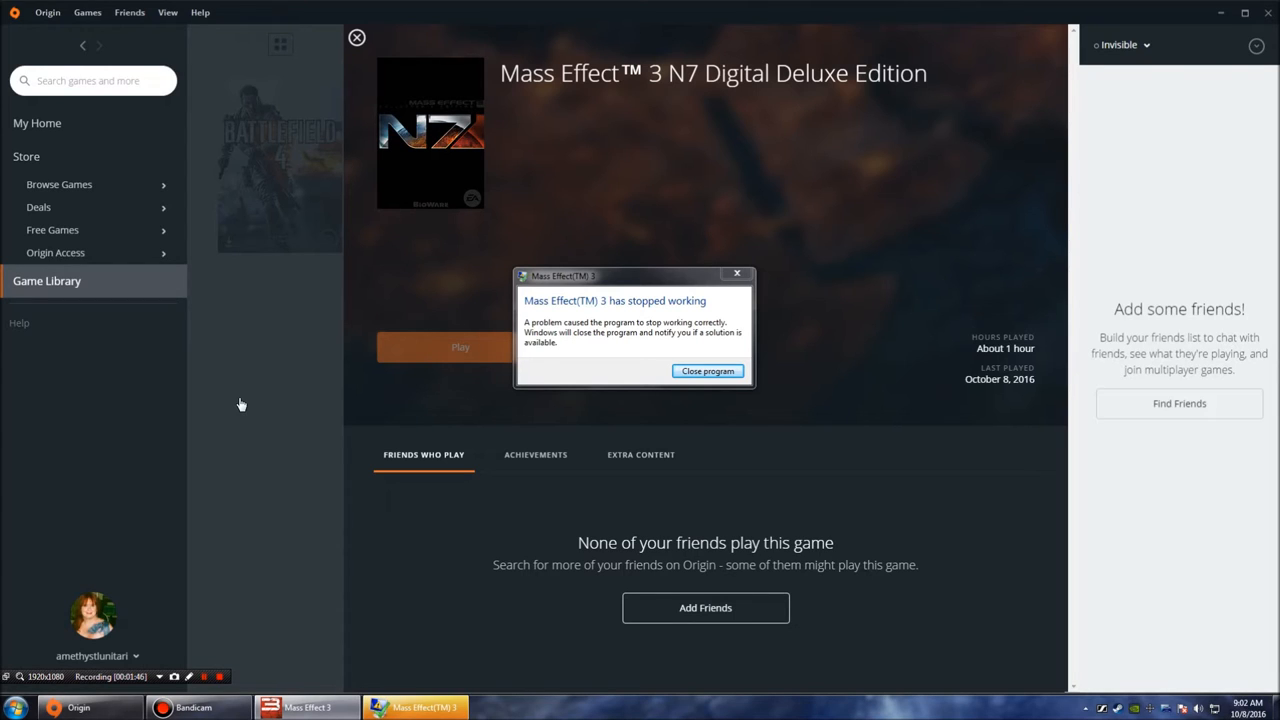
Step: Dismiss the stopped-working error and glance at the game's options menu without choosing
{"action": "left_click", "coordinate": [708, 371]}
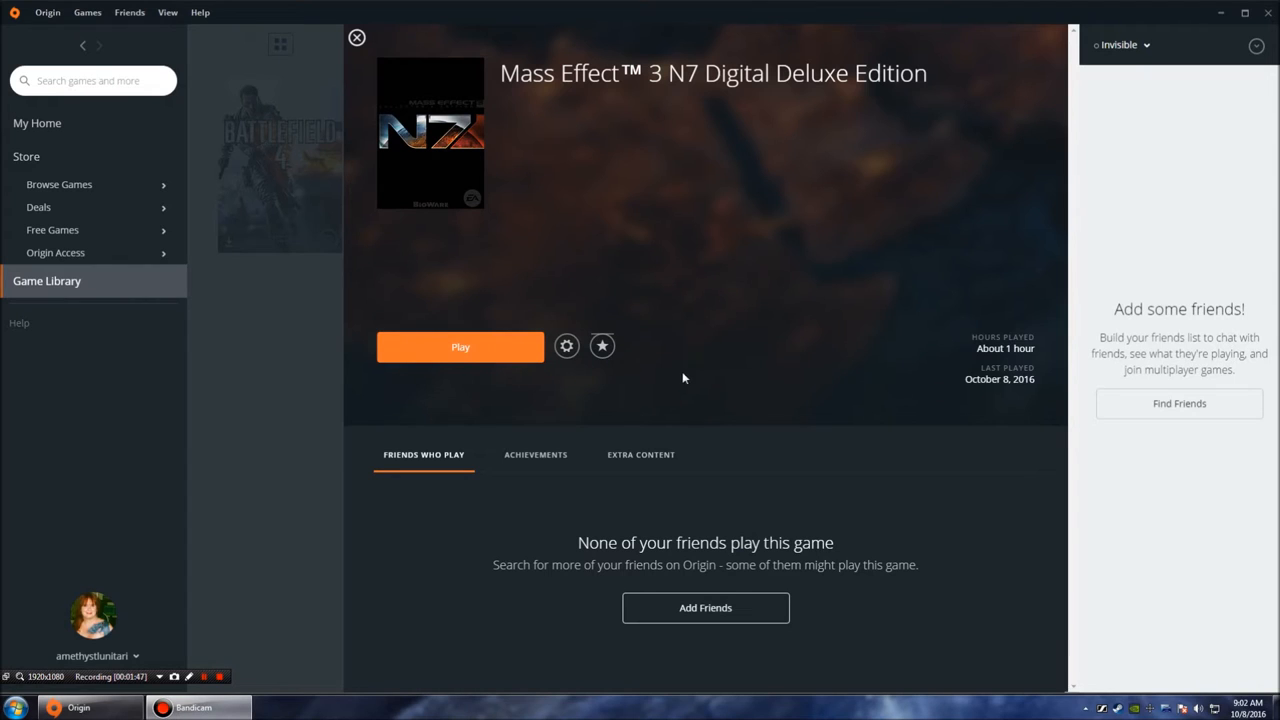
{"action": "left_click", "coordinate": [566, 346]}
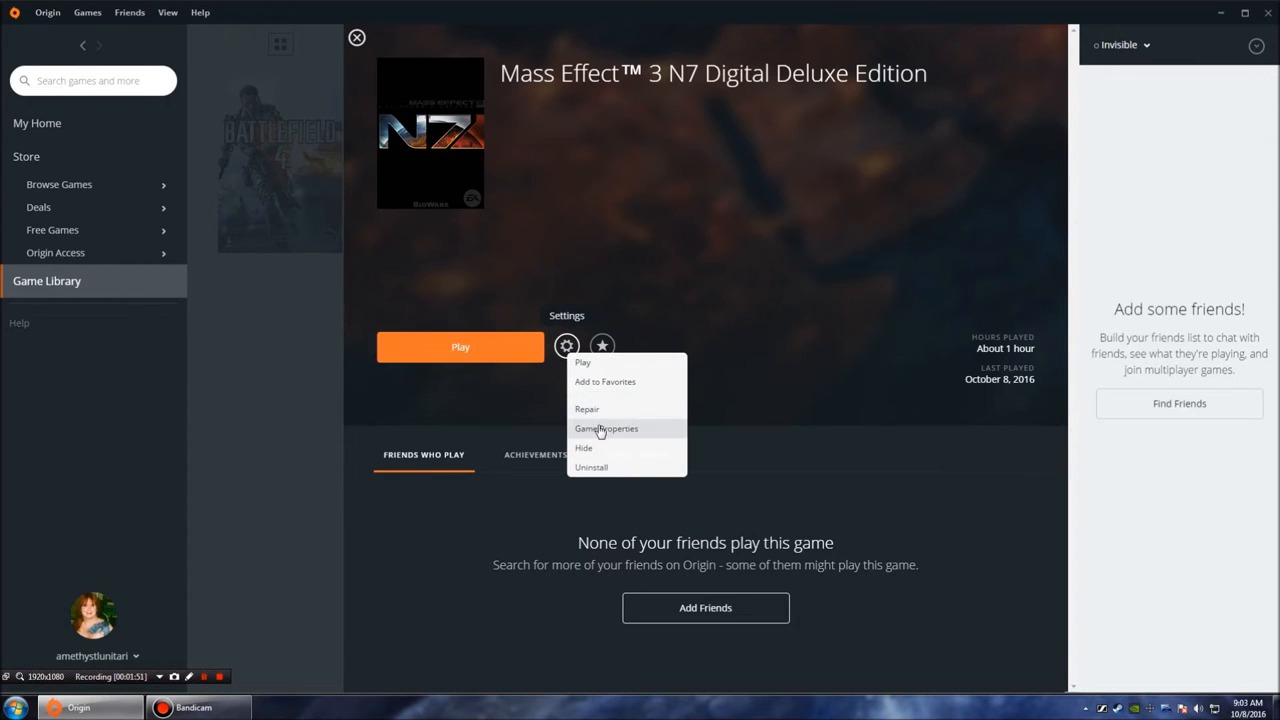
{"action": "left_click", "coordinate": [606, 428]}
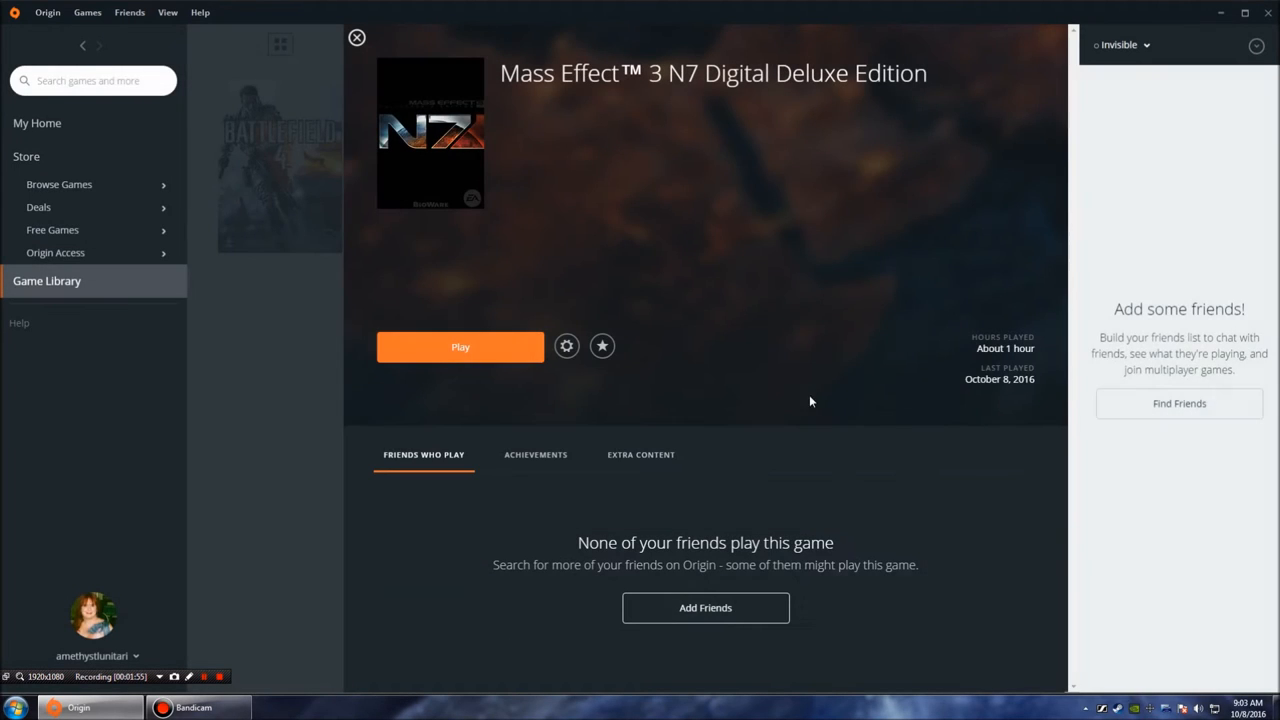
Step: Open Application Settings and review the Origin In-Game and Installs & Saves tabs
{"action": "left_click", "coordinate": [47, 12]}
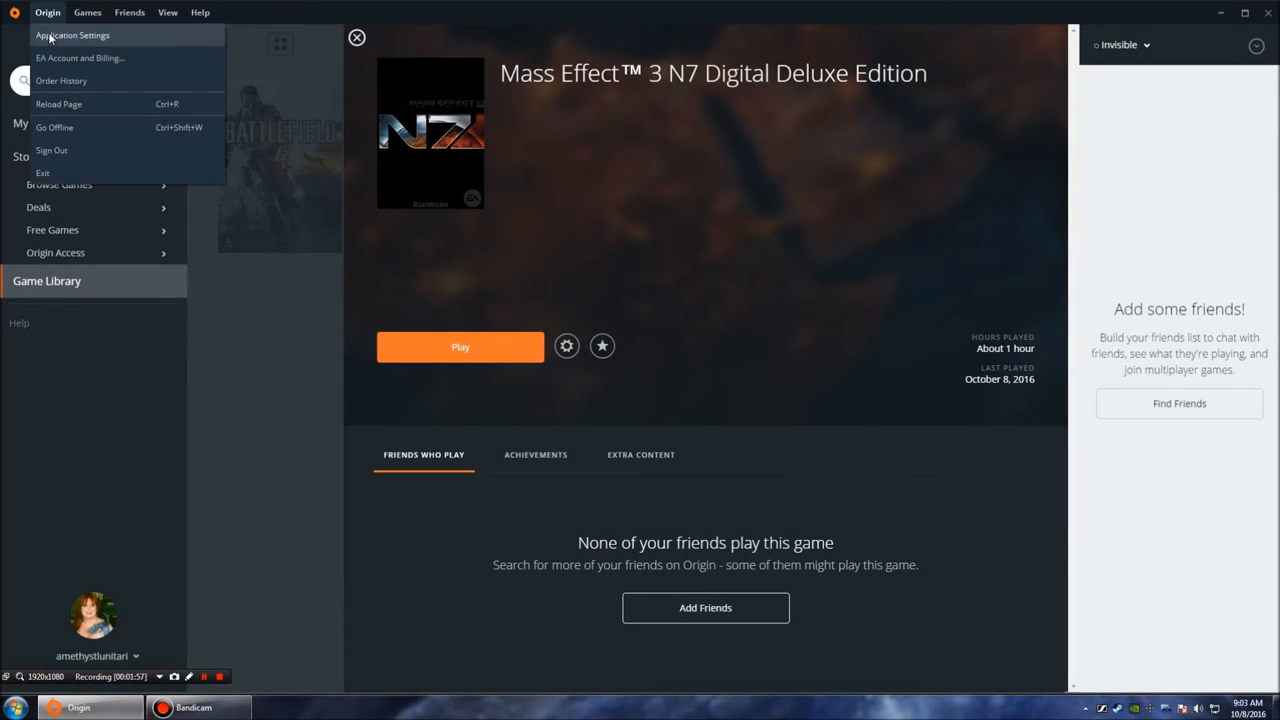
{"action": "left_click", "coordinate": [72, 35]}
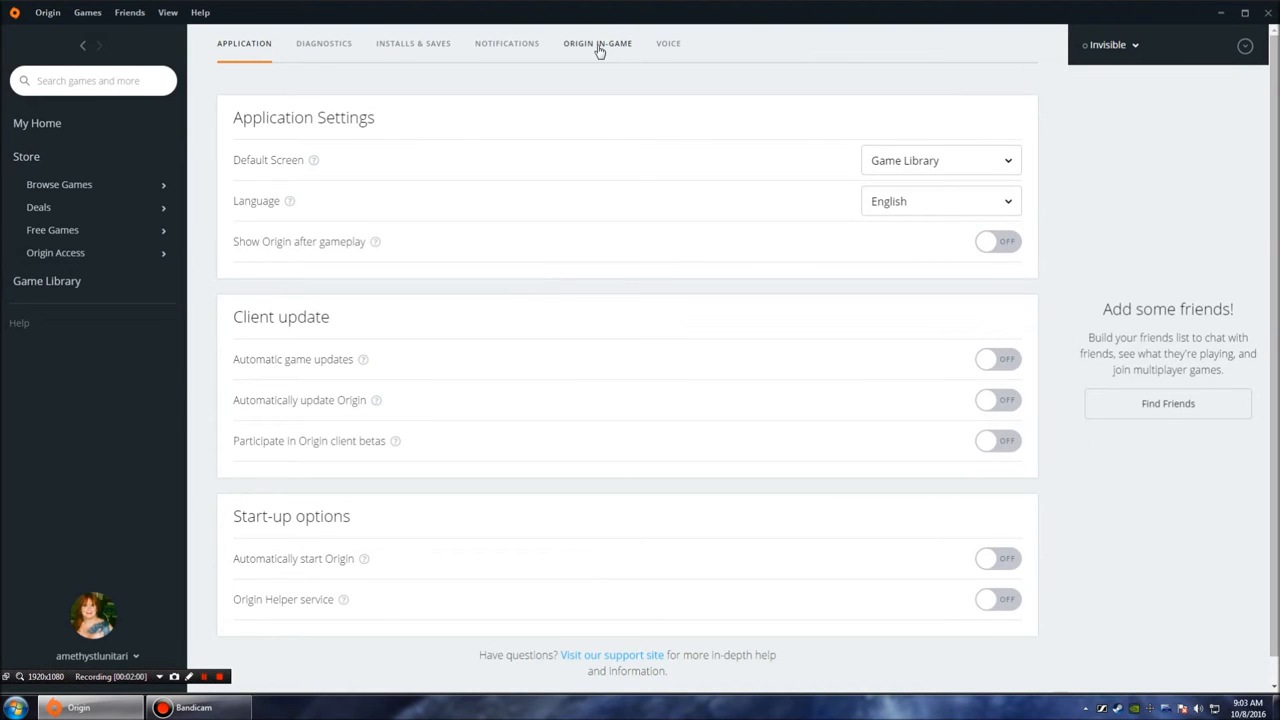
{"action": "left_click", "coordinate": [597, 43]}
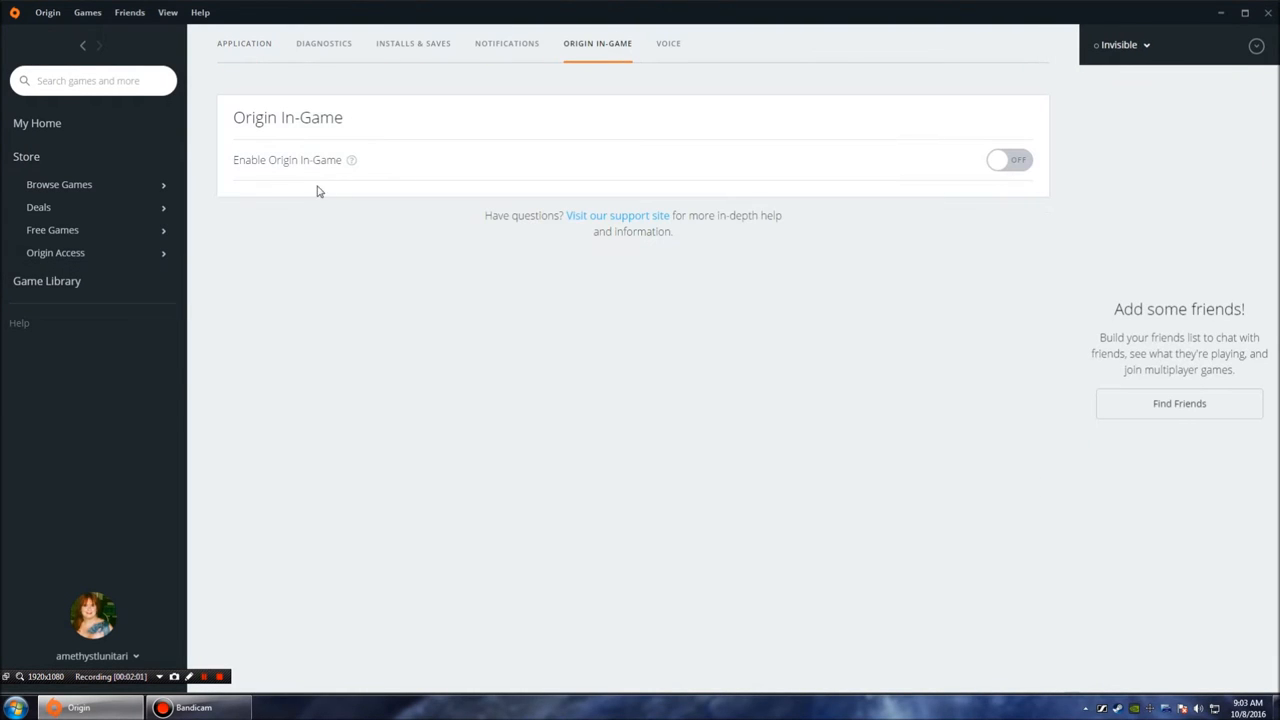
{"action": "left_click", "coordinate": [413, 43]}
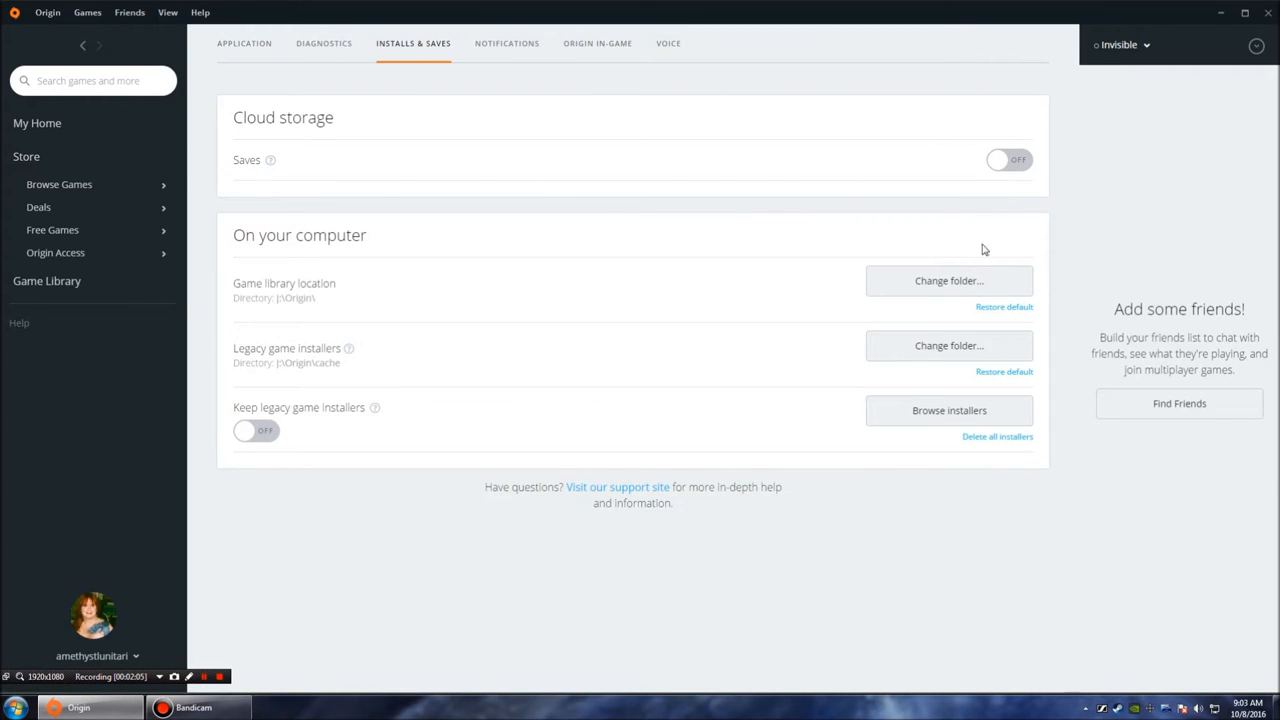
{"action": "mouse_move", "coordinate": [560, 527]}
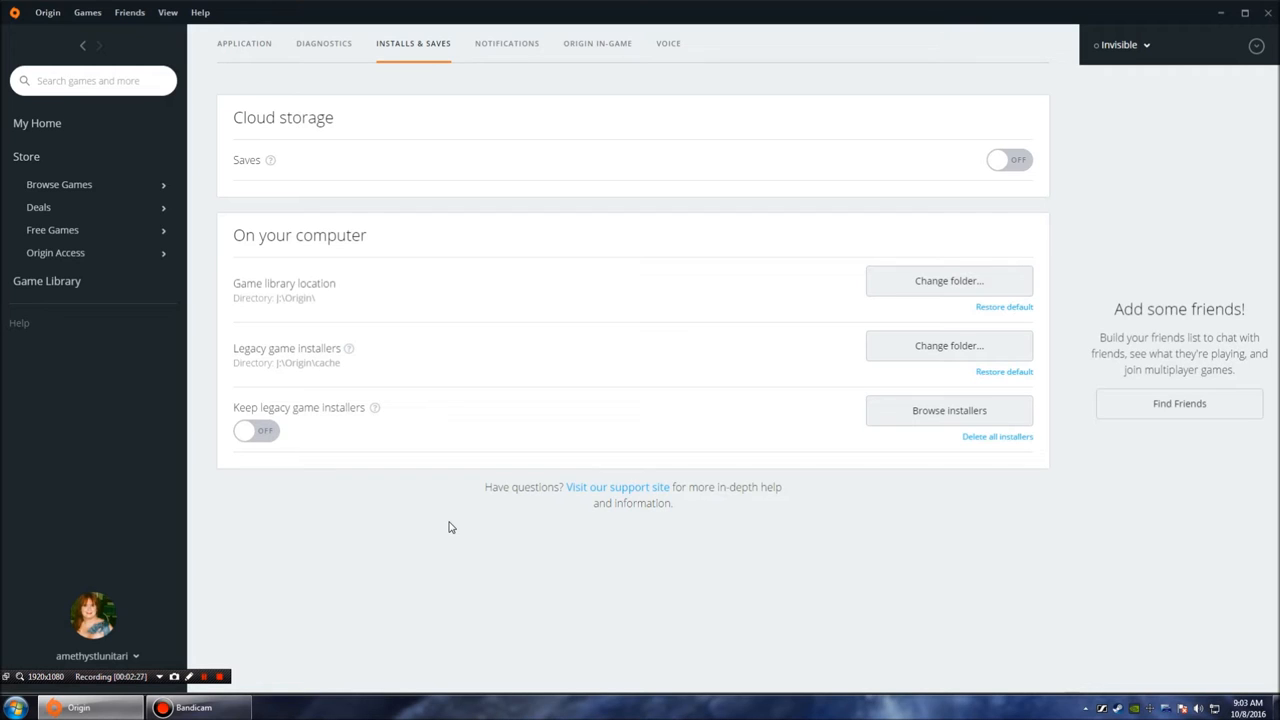
{"action": "mouse_move", "coordinate": [47, 12]}
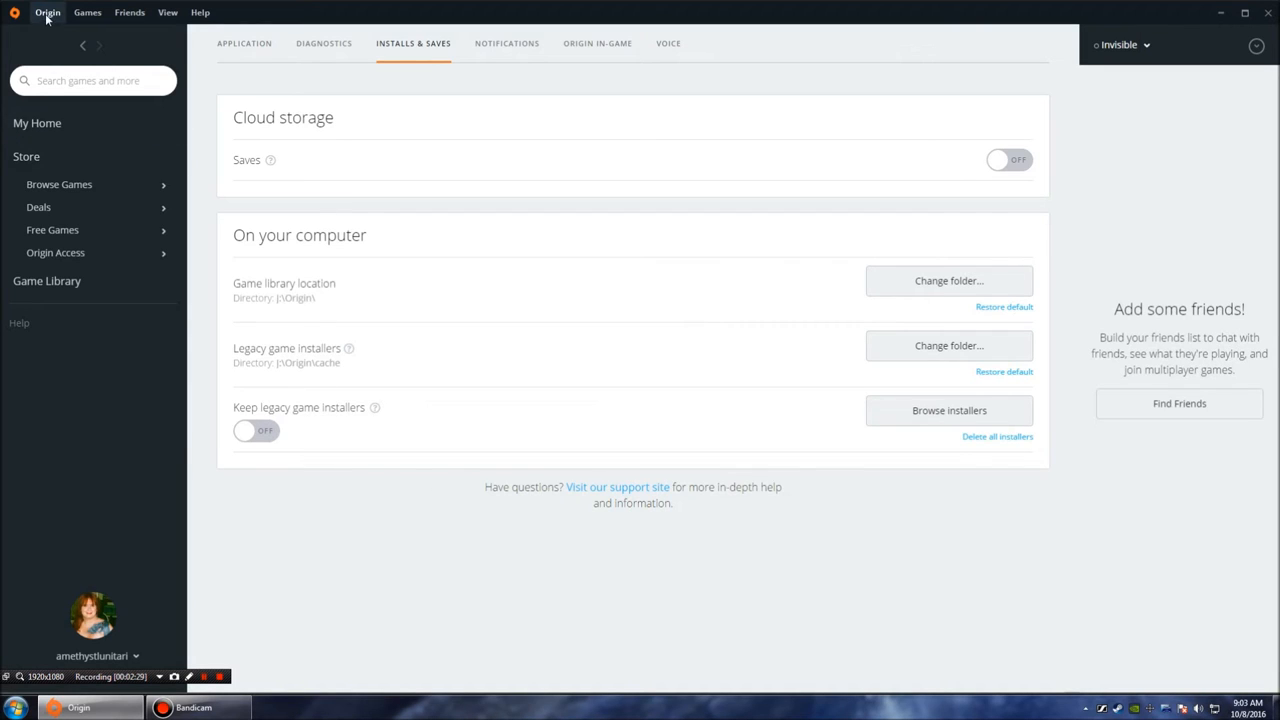
Step: Return to Game Library and show Mass Effect 3's options, including Repair and Game Properties
{"action": "left_click", "coordinate": [47, 281]}
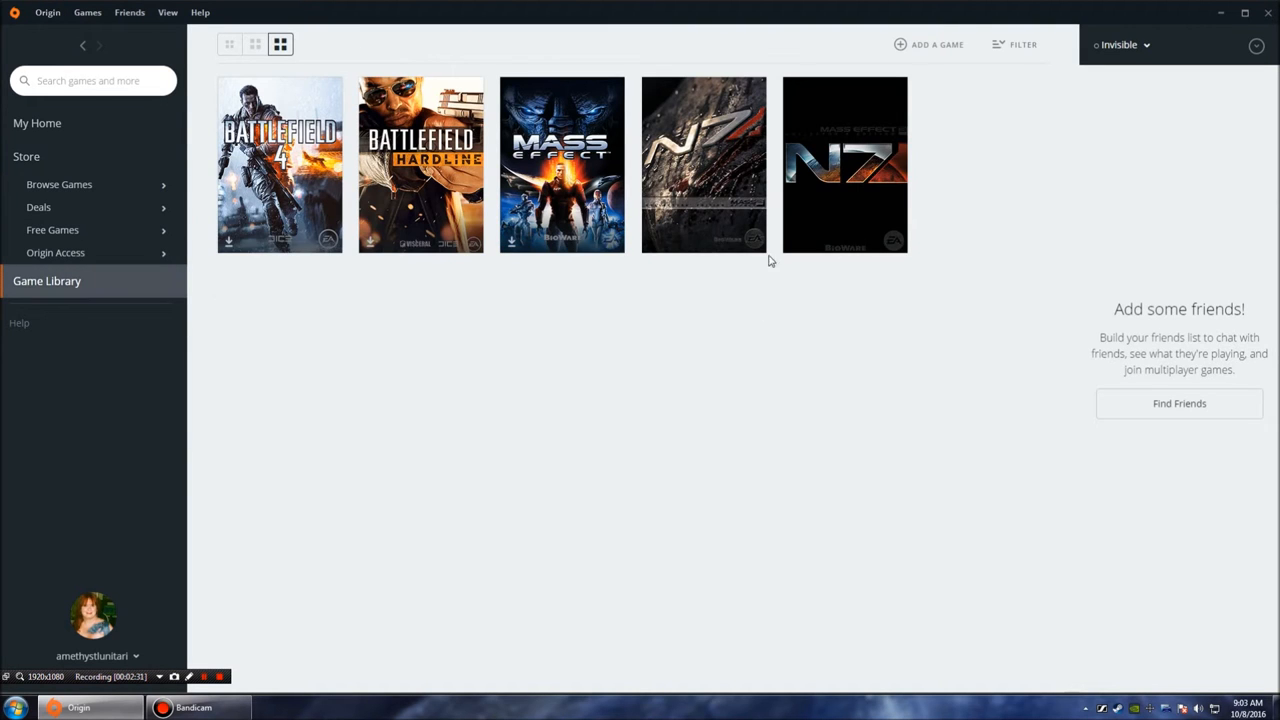
{"action": "mouse_move", "coordinate": [1093, 395]}
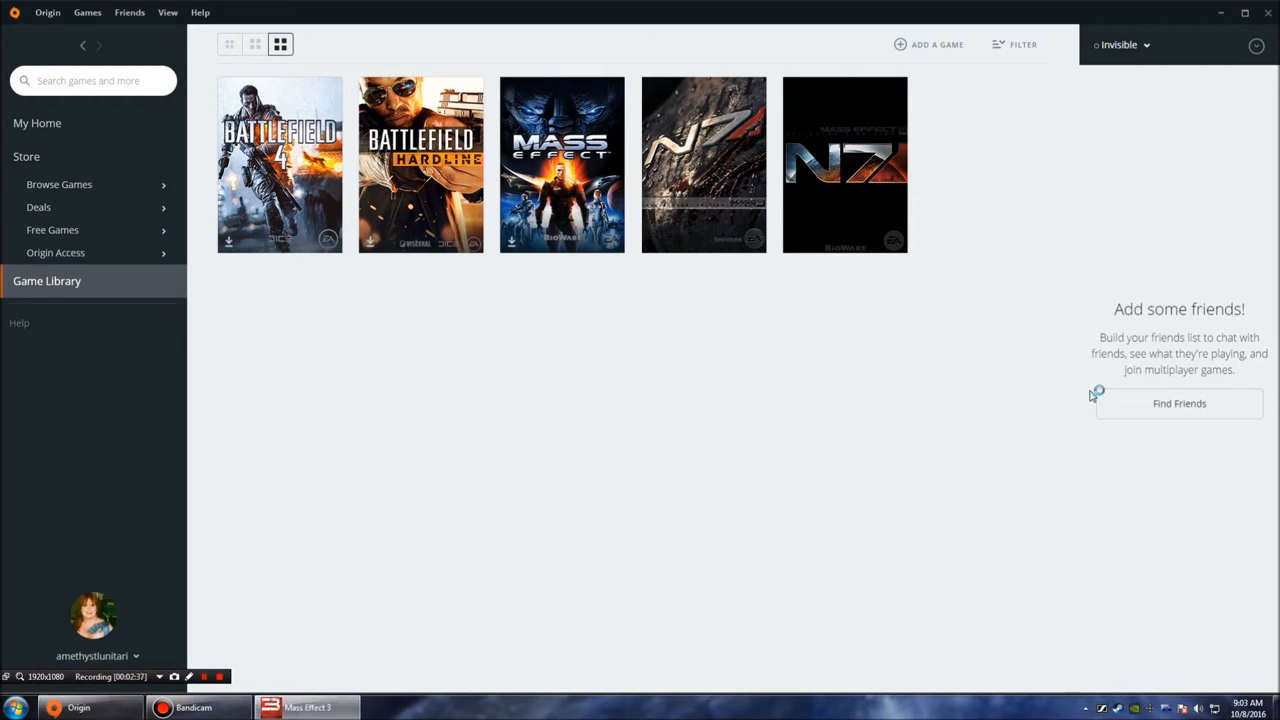
{"action": "mouse_move", "coordinate": [870, 443]}
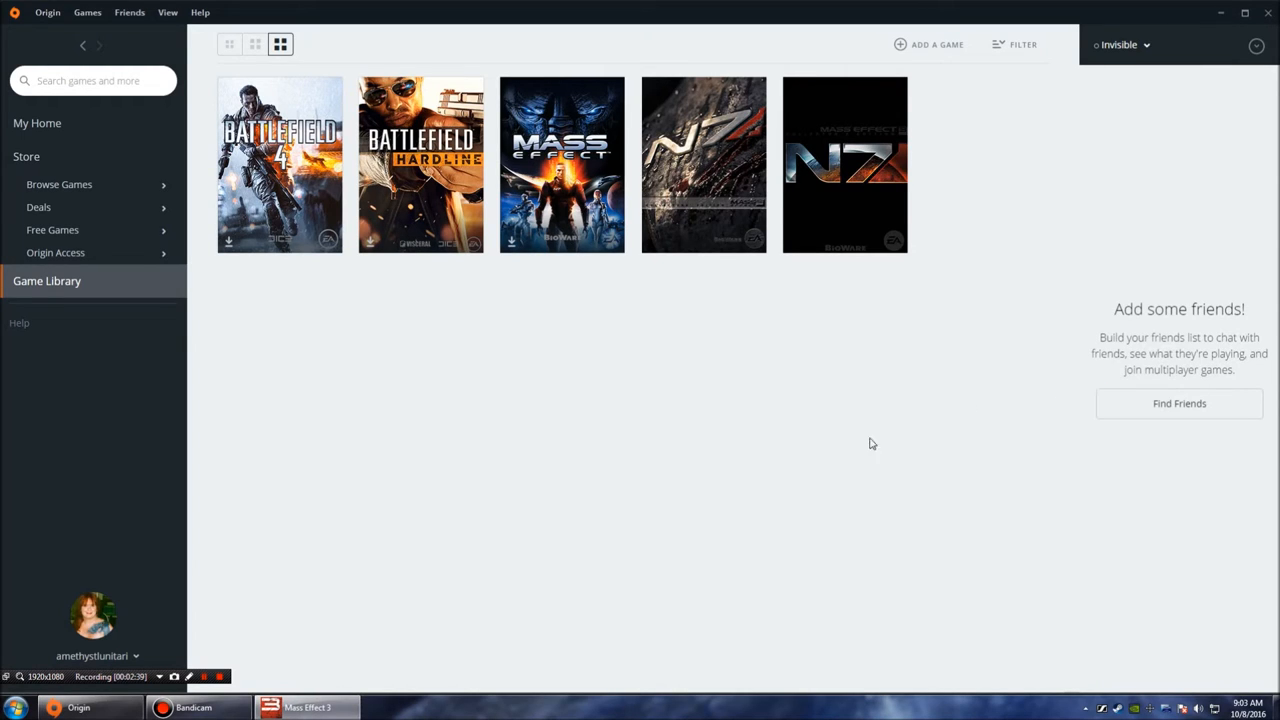
{"action": "mouse_move", "coordinate": [768, 447]}
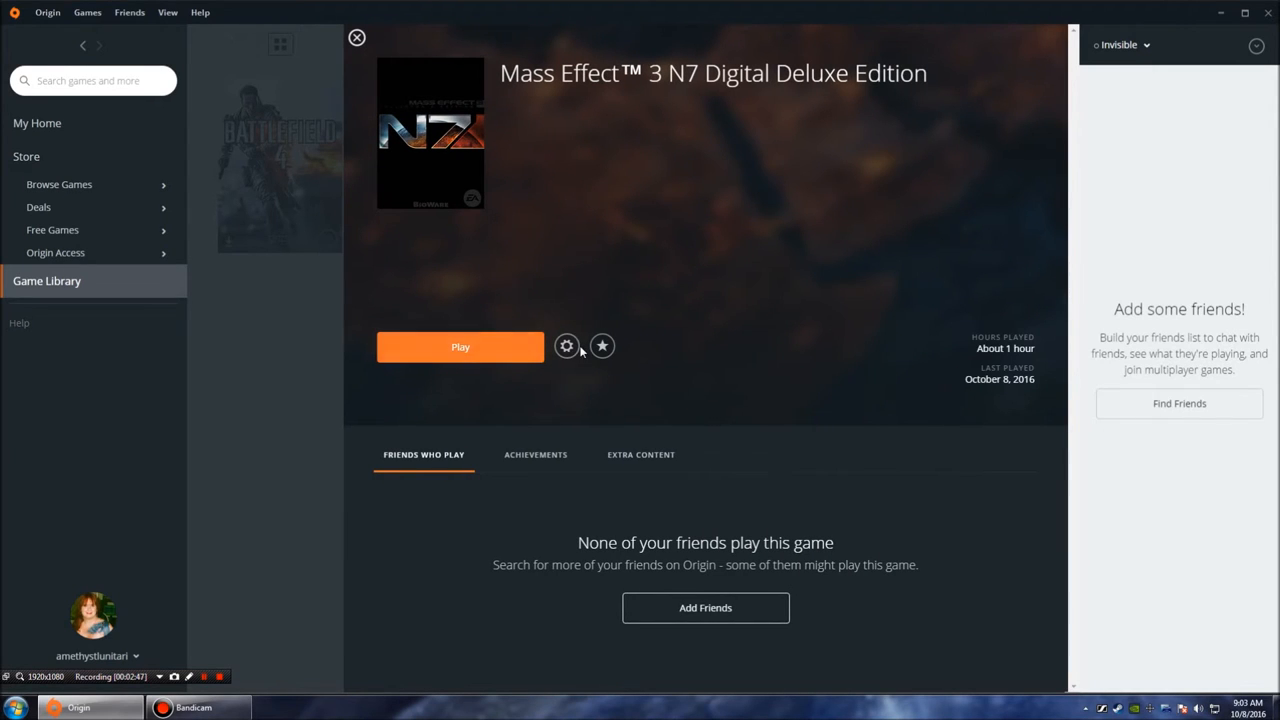
{"action": "left_click", "coordinate": [567, 346]}
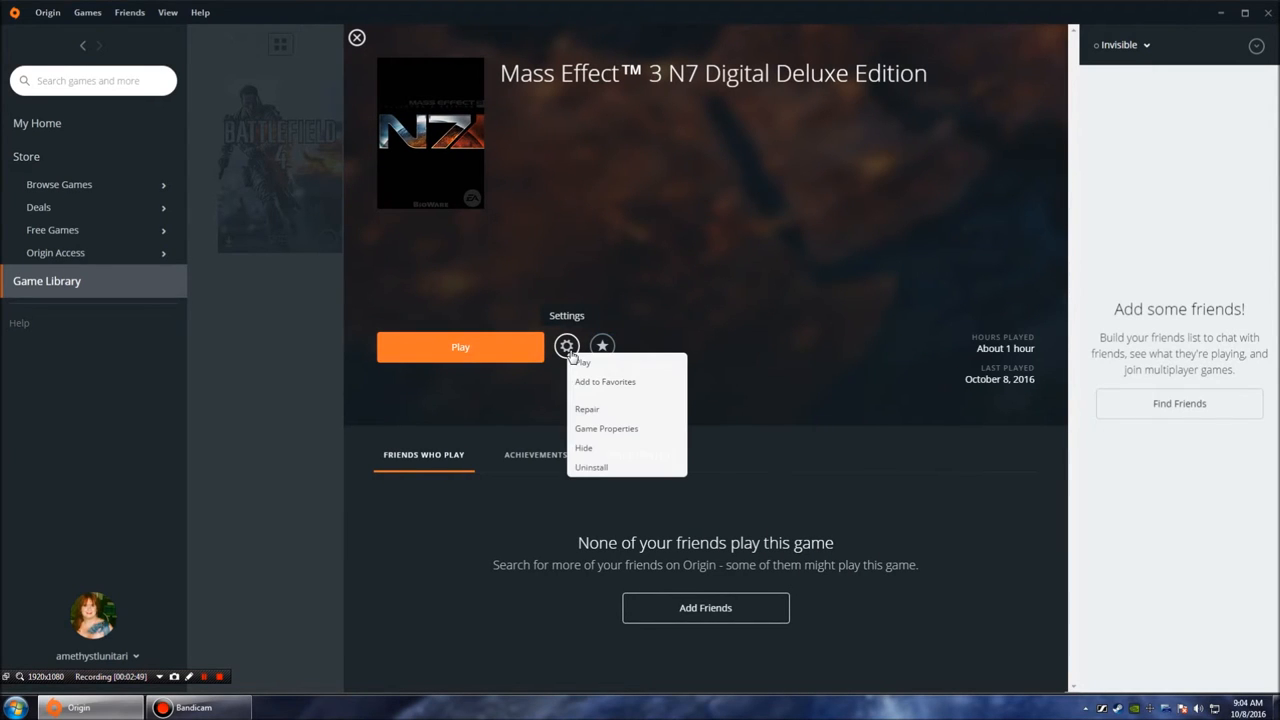
{"action": "mouse_move", "coordinate": [594, 434]}
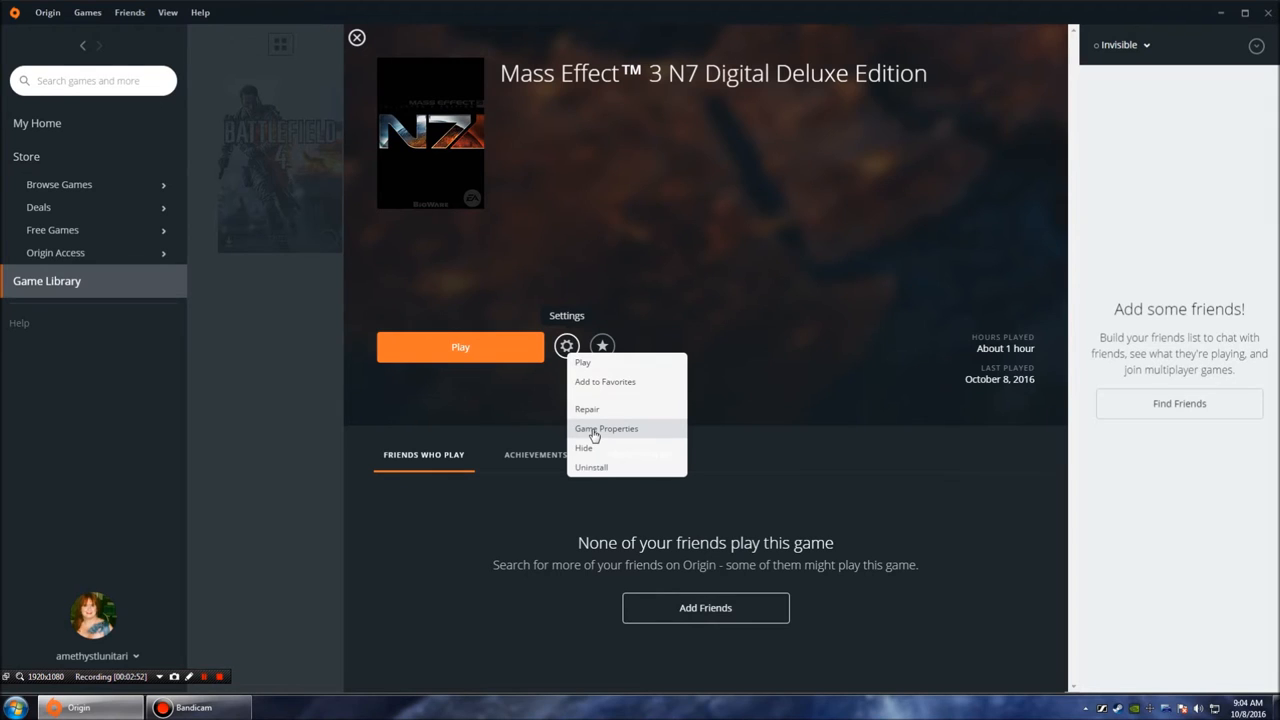
{"action": "mouse_move", "coordinate": [588, 408]}
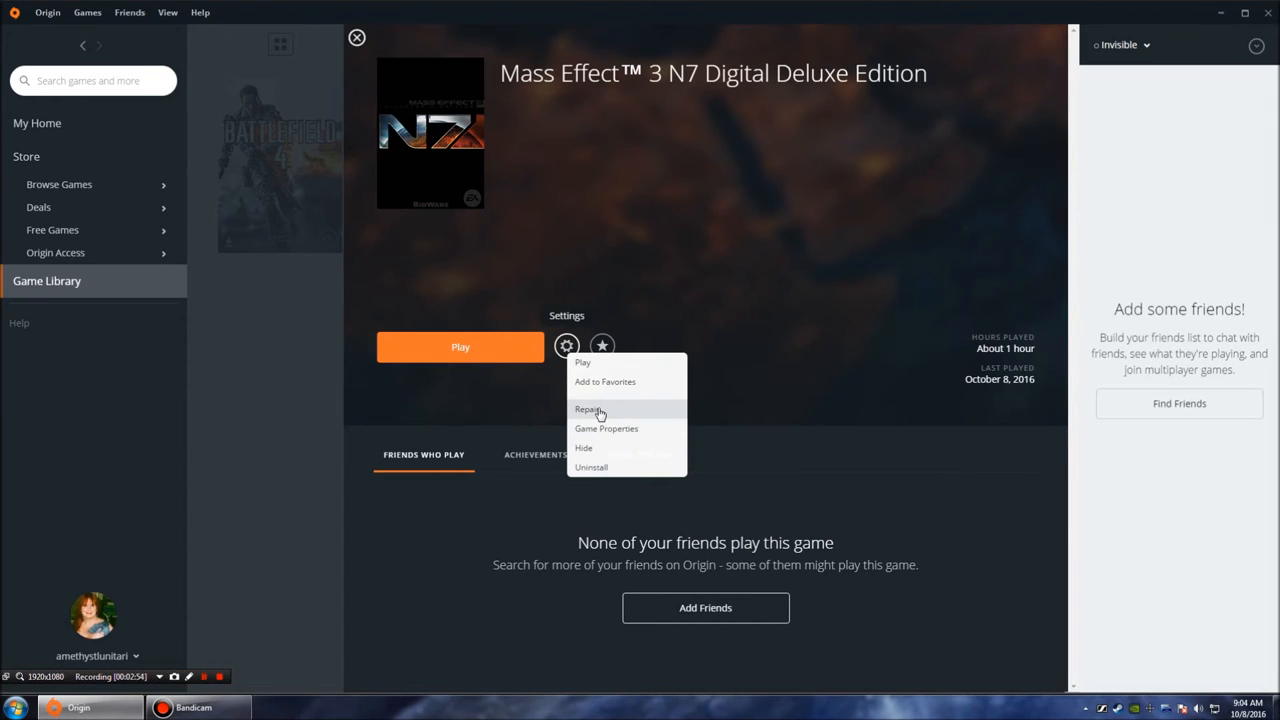
{"action": "mouse_move", "coordinate": [590, 467]}
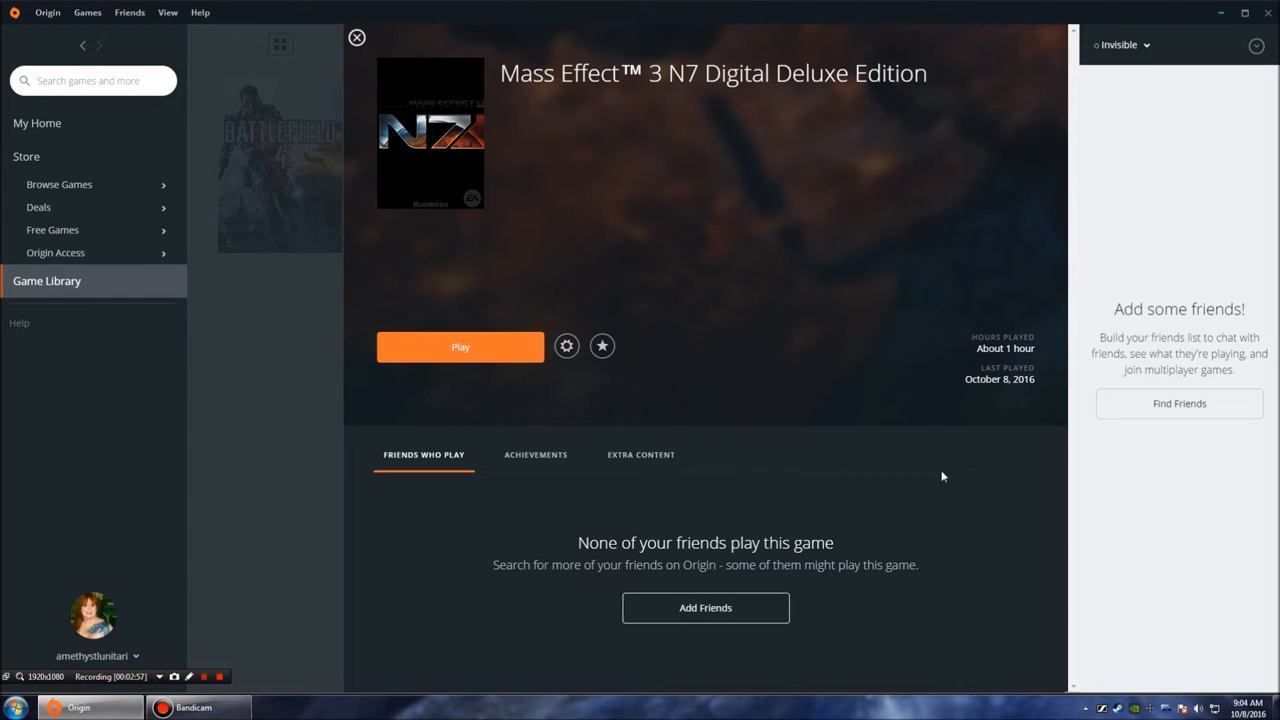
{"action": "mouse_move", "coordinate": [960, 472]}
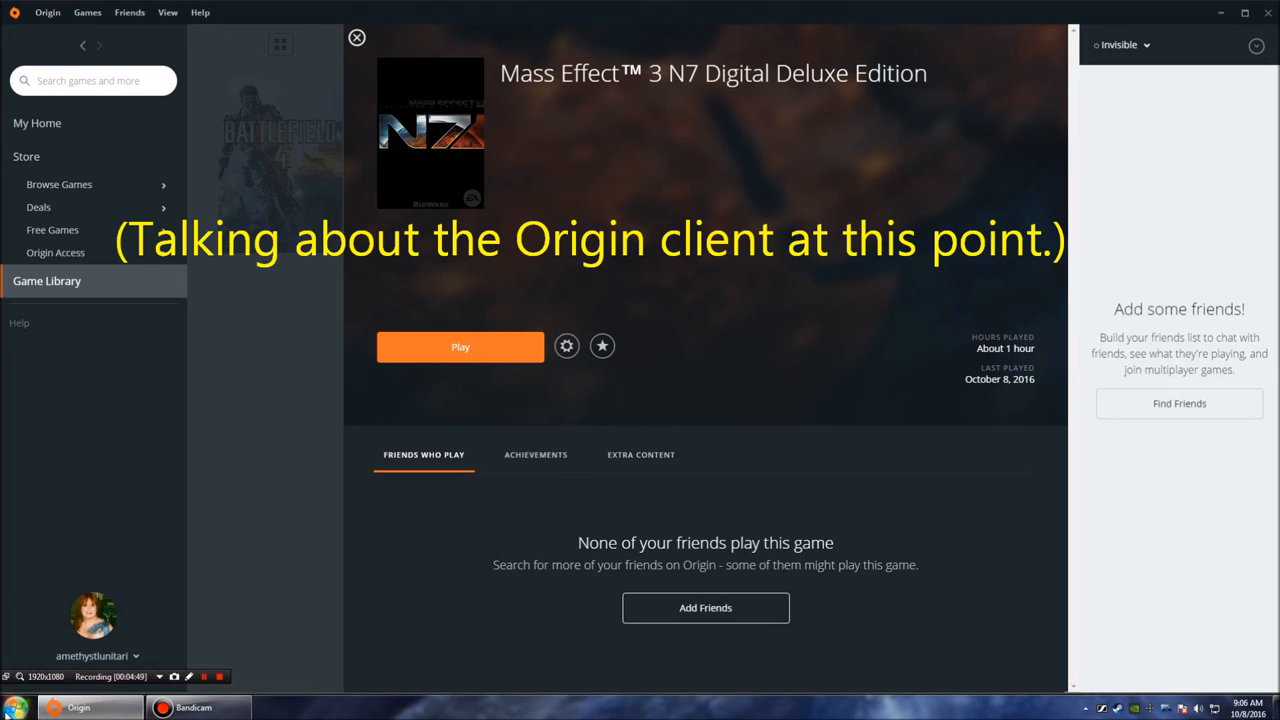
{"action": "left_click", "coordinate": [14, 707]}
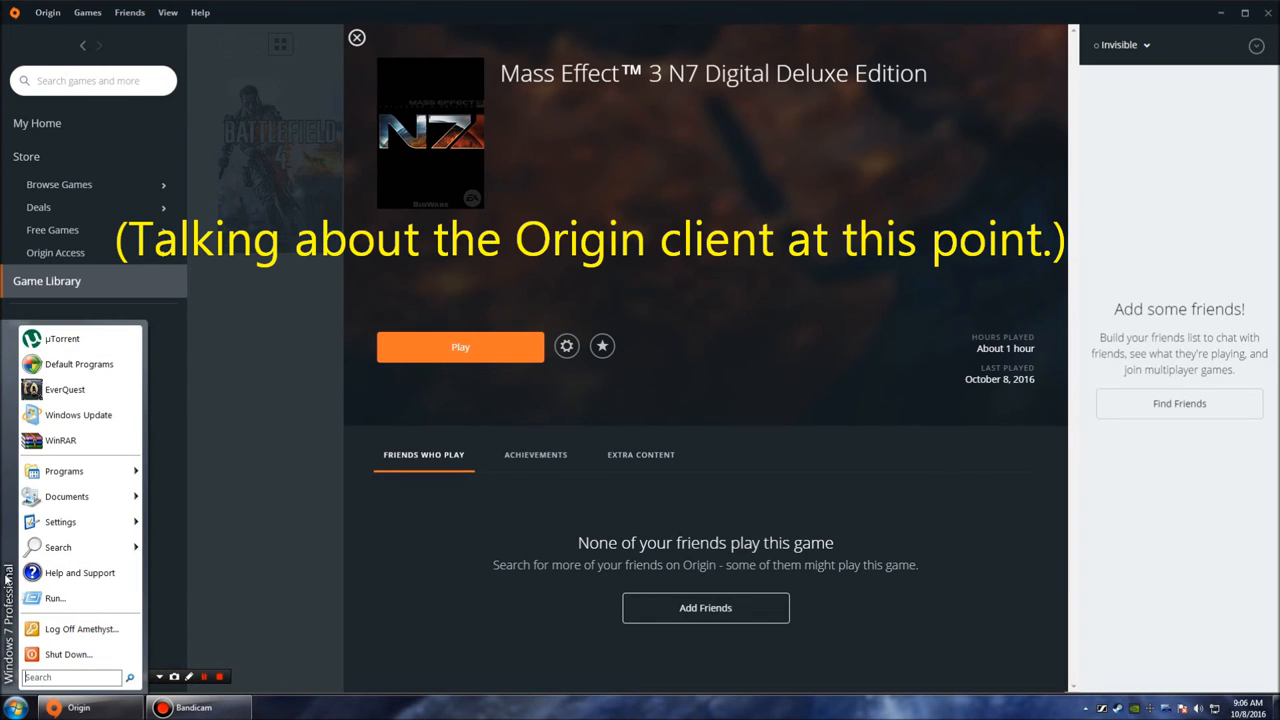
{"action": "left_click", "coordinate": [420, 627]}
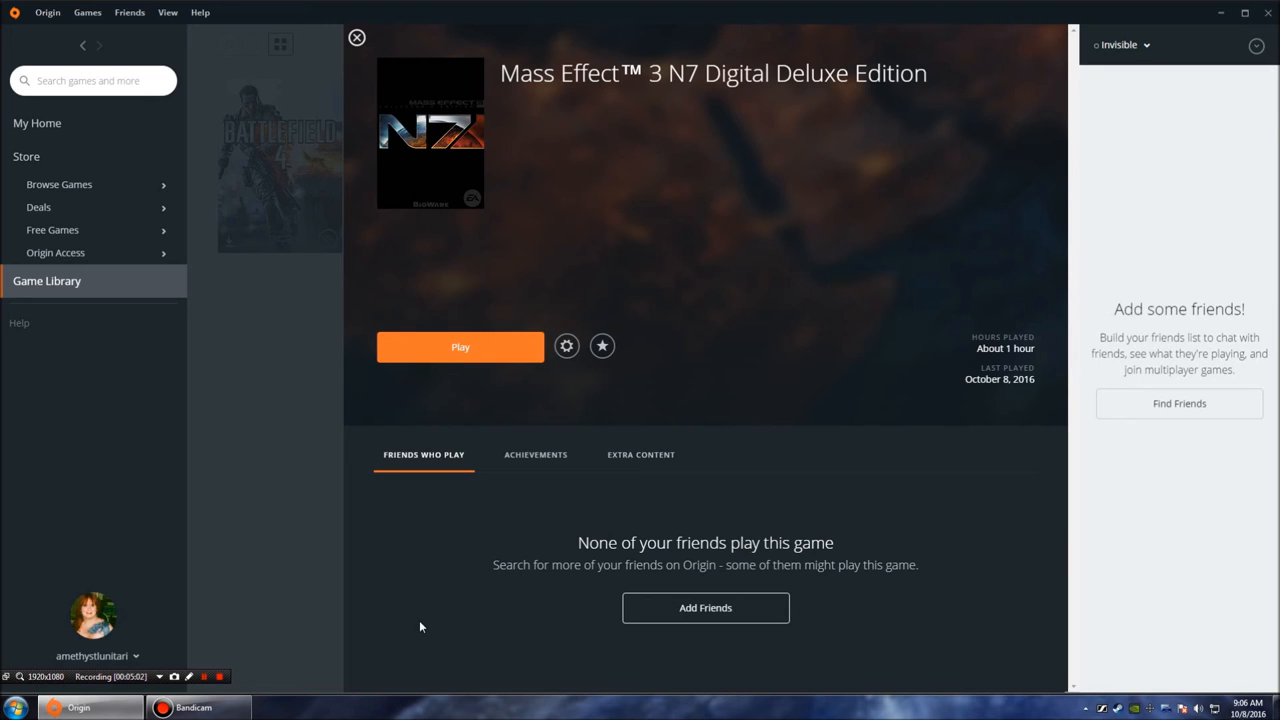
{"action": "mouse_move", "coordinate": [366, 581]}
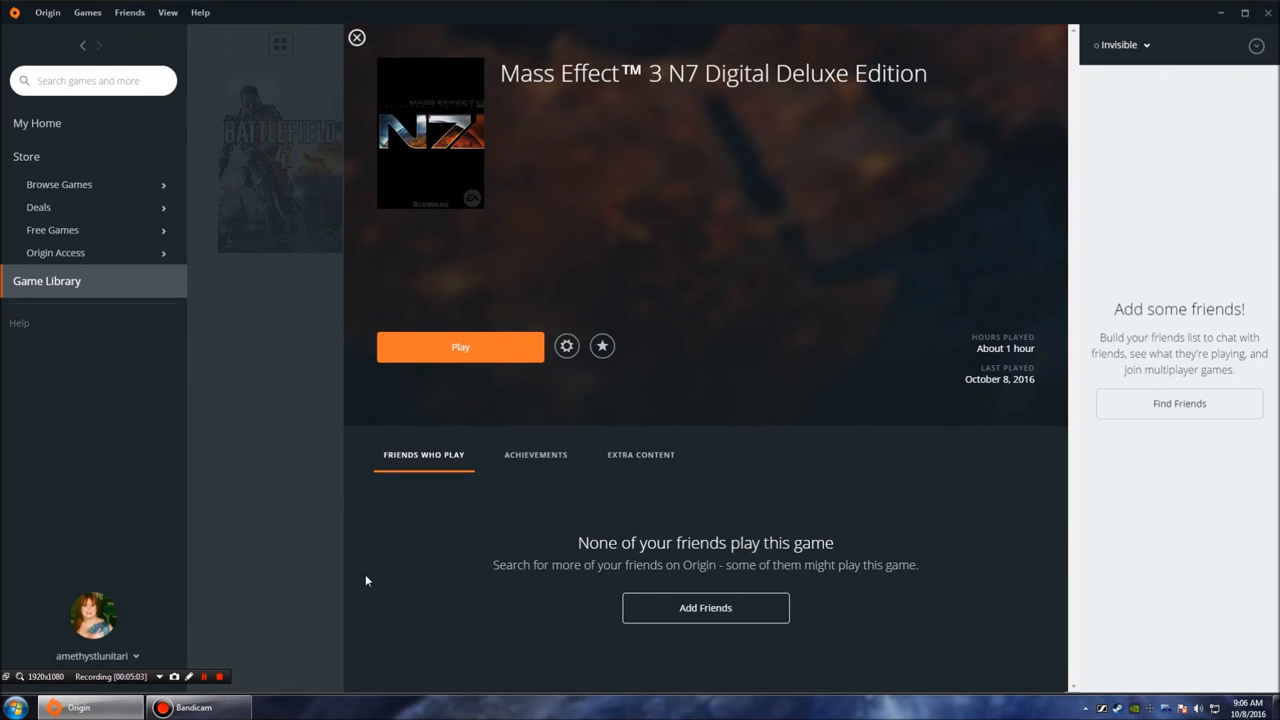